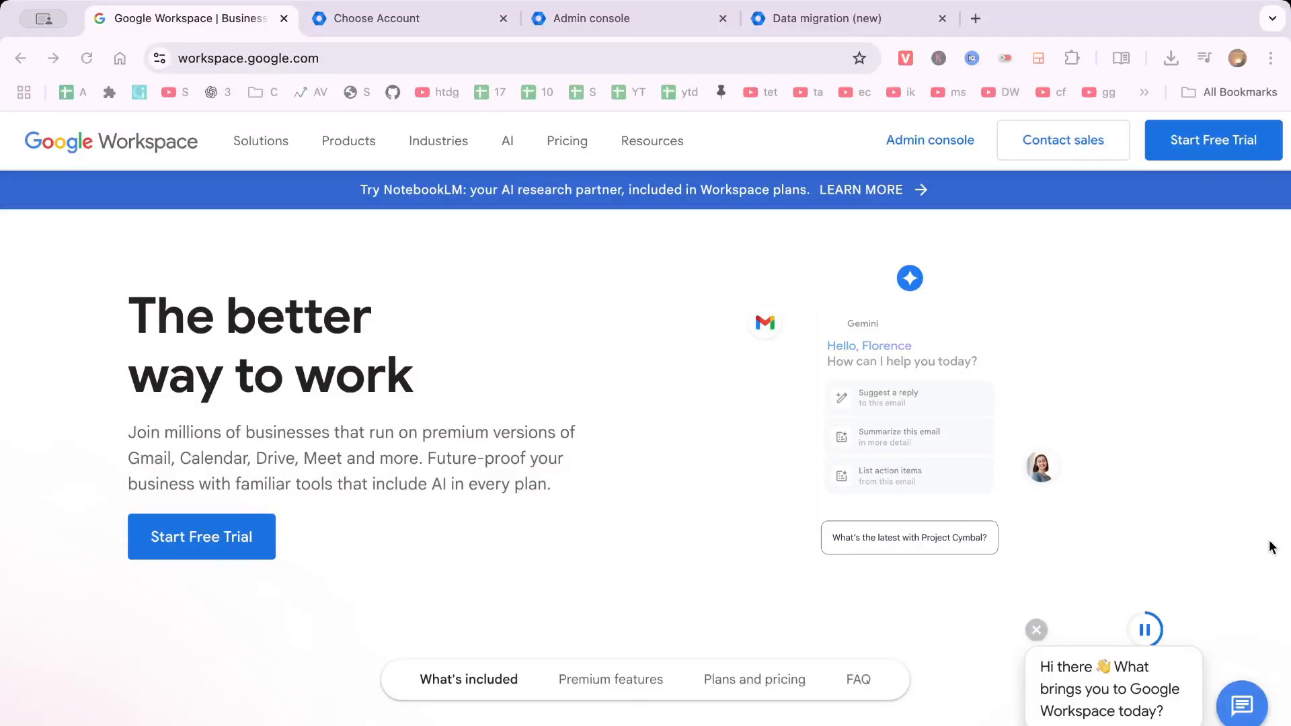
Step: Pause the animated product demo on the Google Workspace page before signing in
{"action": "scroll", "scroll_direction": "down", "scroll_amount": 3}
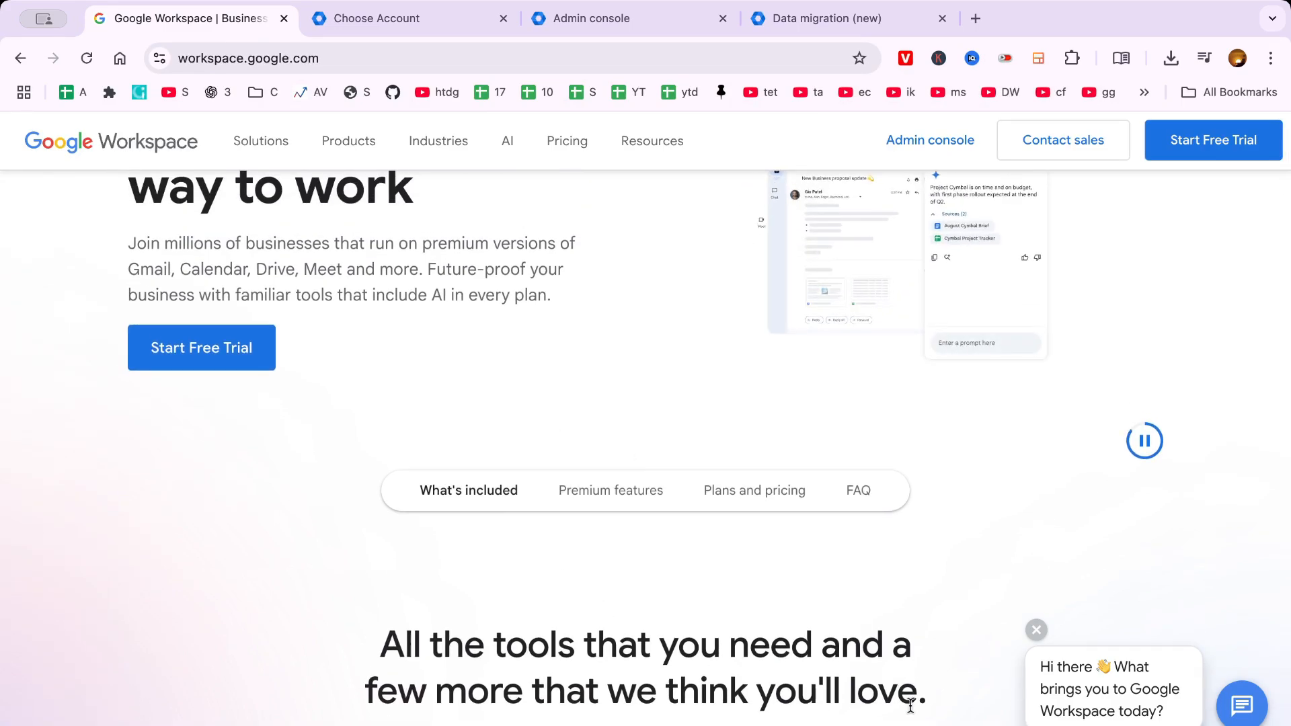
{"action": "mouse_move", "coordinate": [886, 539]}
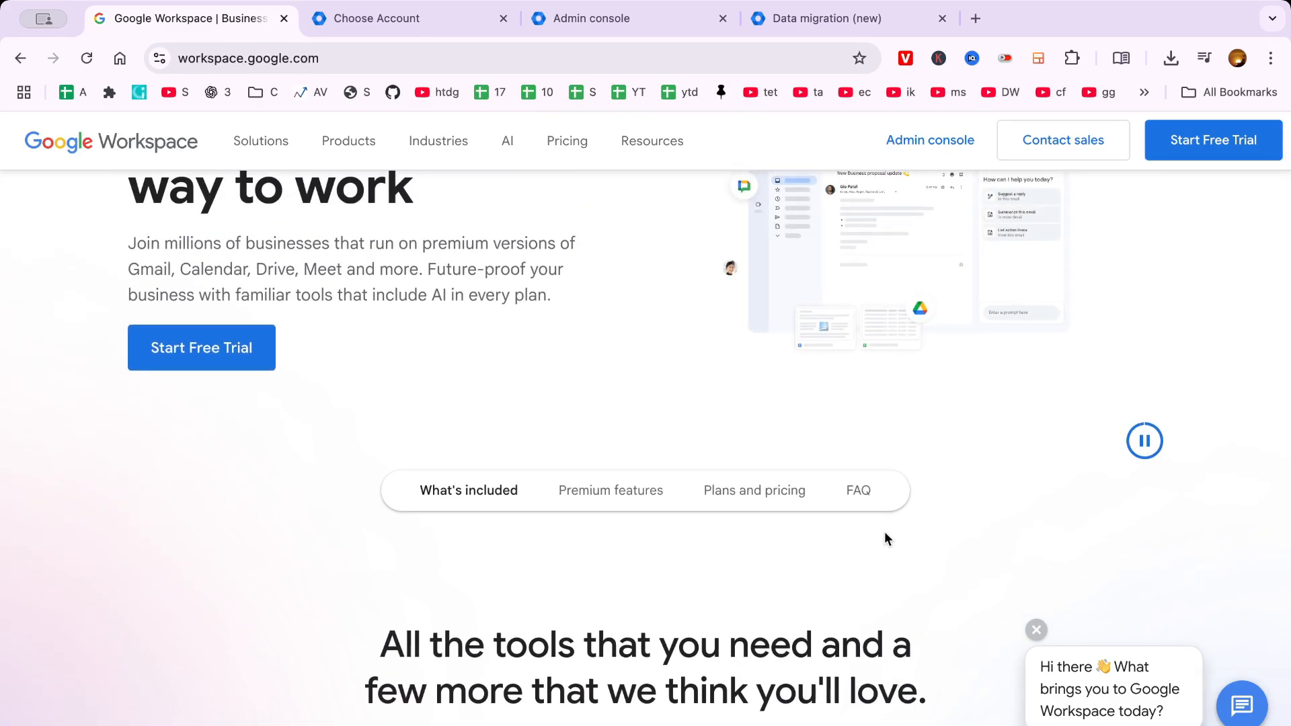
{"action": "left_click", "coordinate": [1143, 439]}
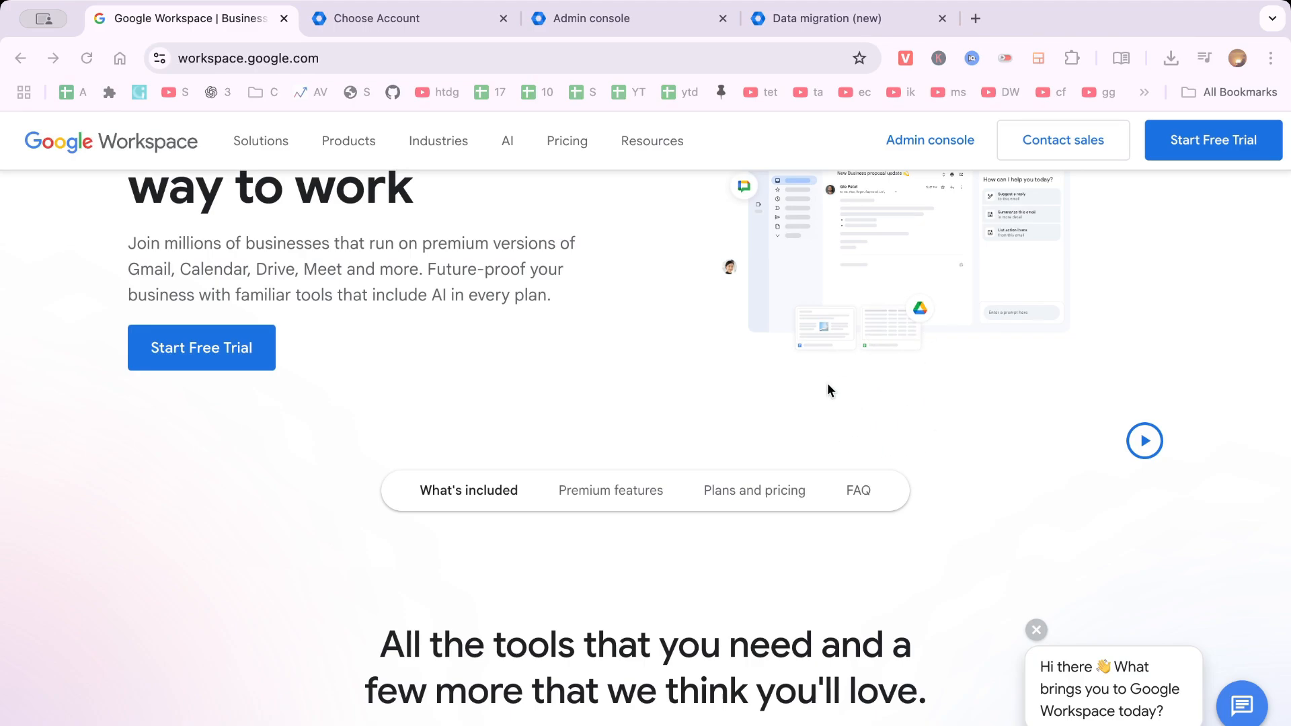
{"action": "mouse_move", "coordinate": [706, 496]}
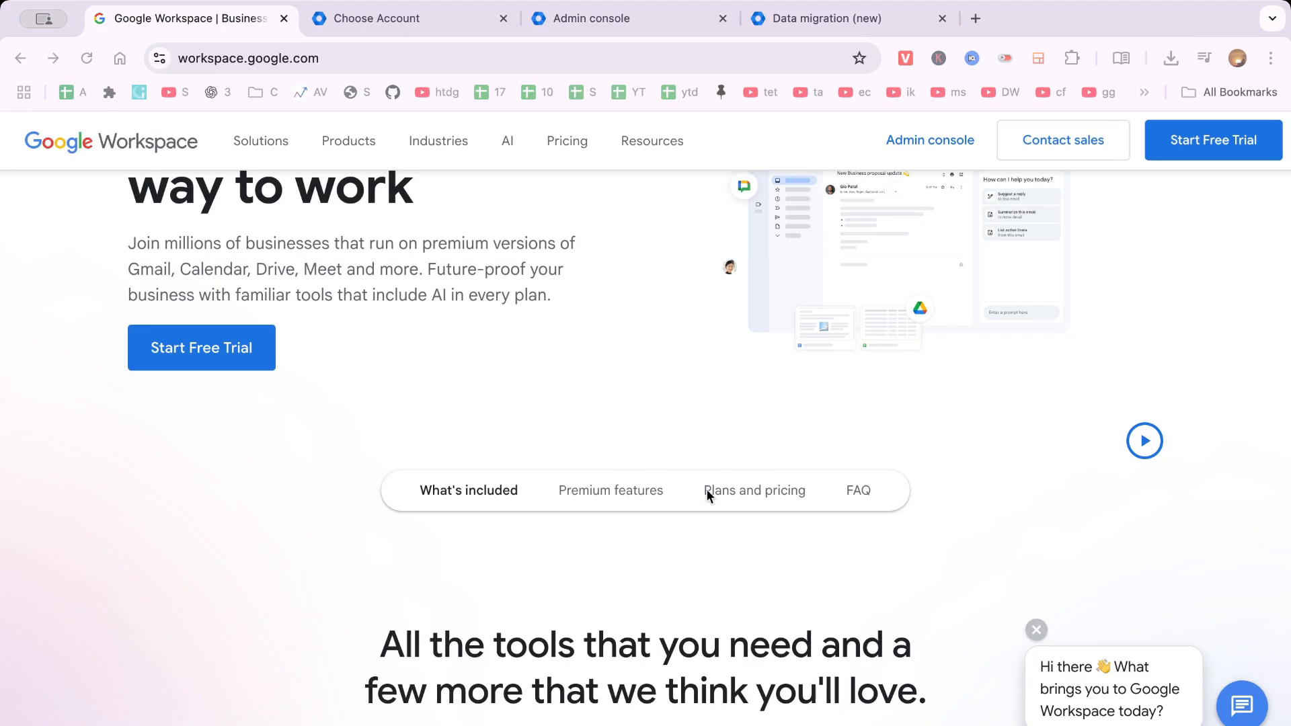
{"action": "mouse_move", "coordinate": [734, 497]}
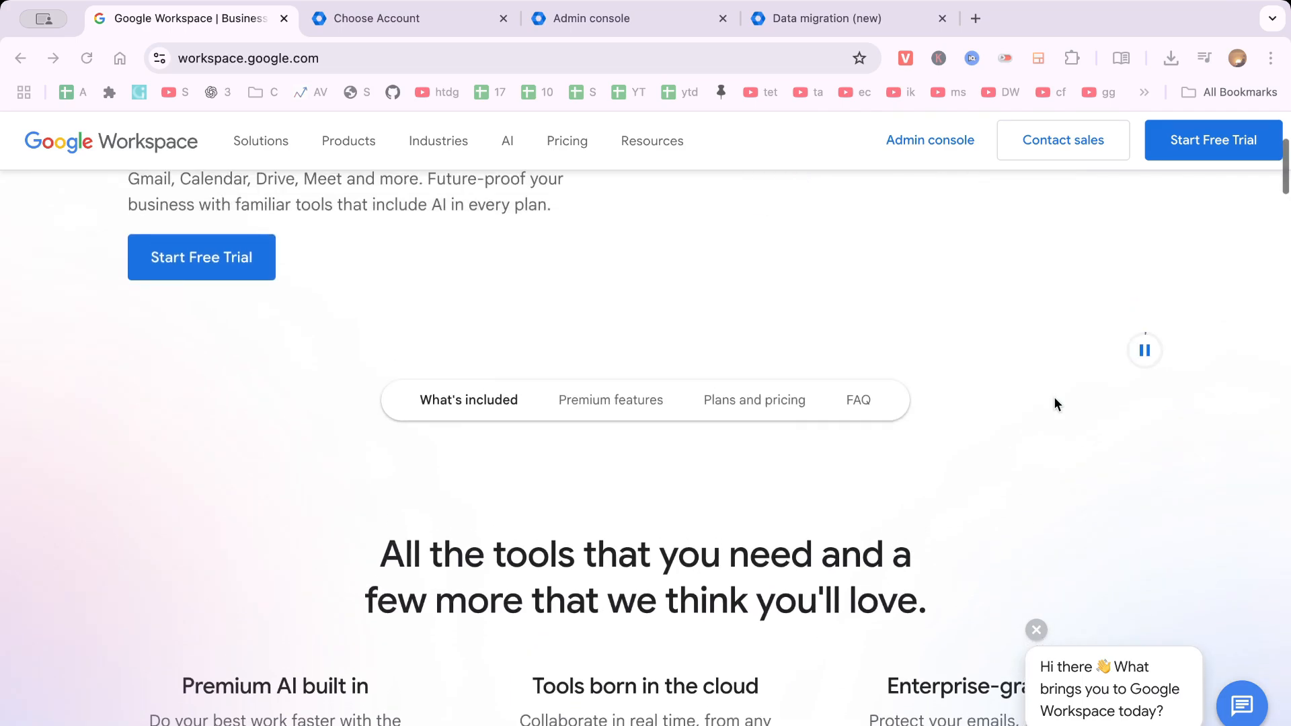
{"action": "mouse_move", "coordinate": [772, 431]}
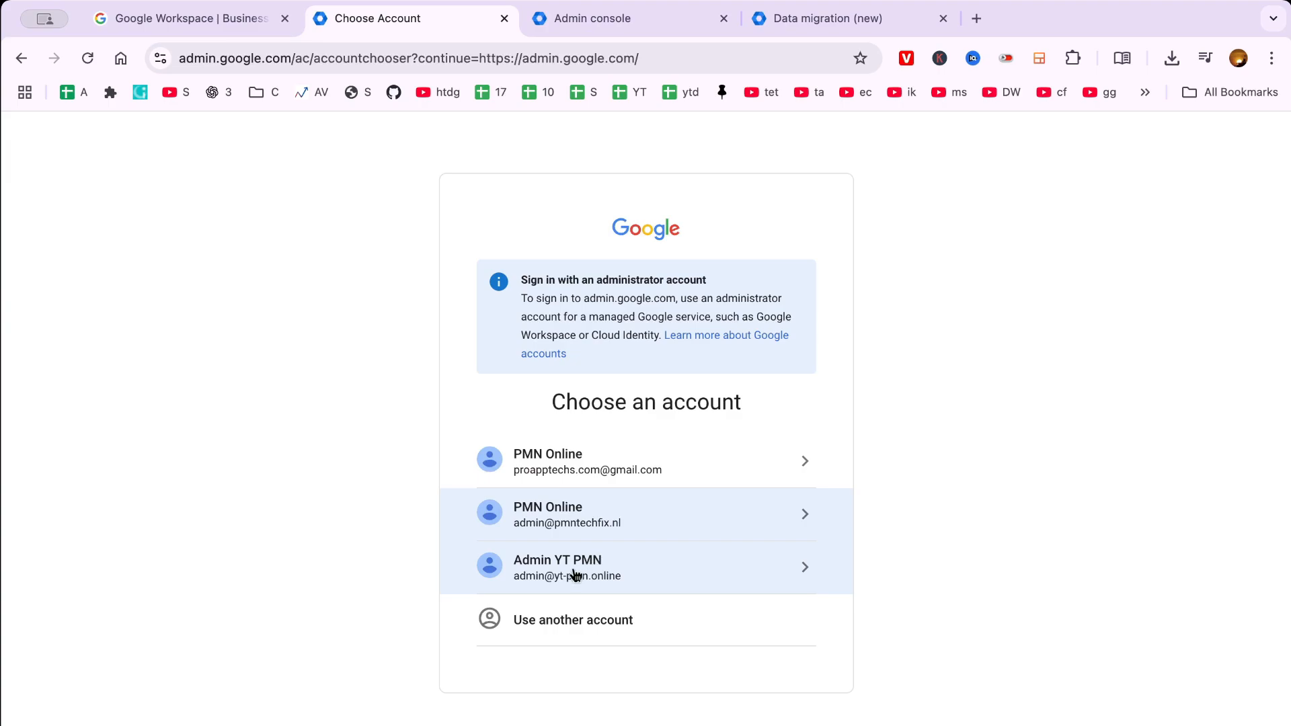
{"action": "mouse_move", "coordinate": [964, 436]}
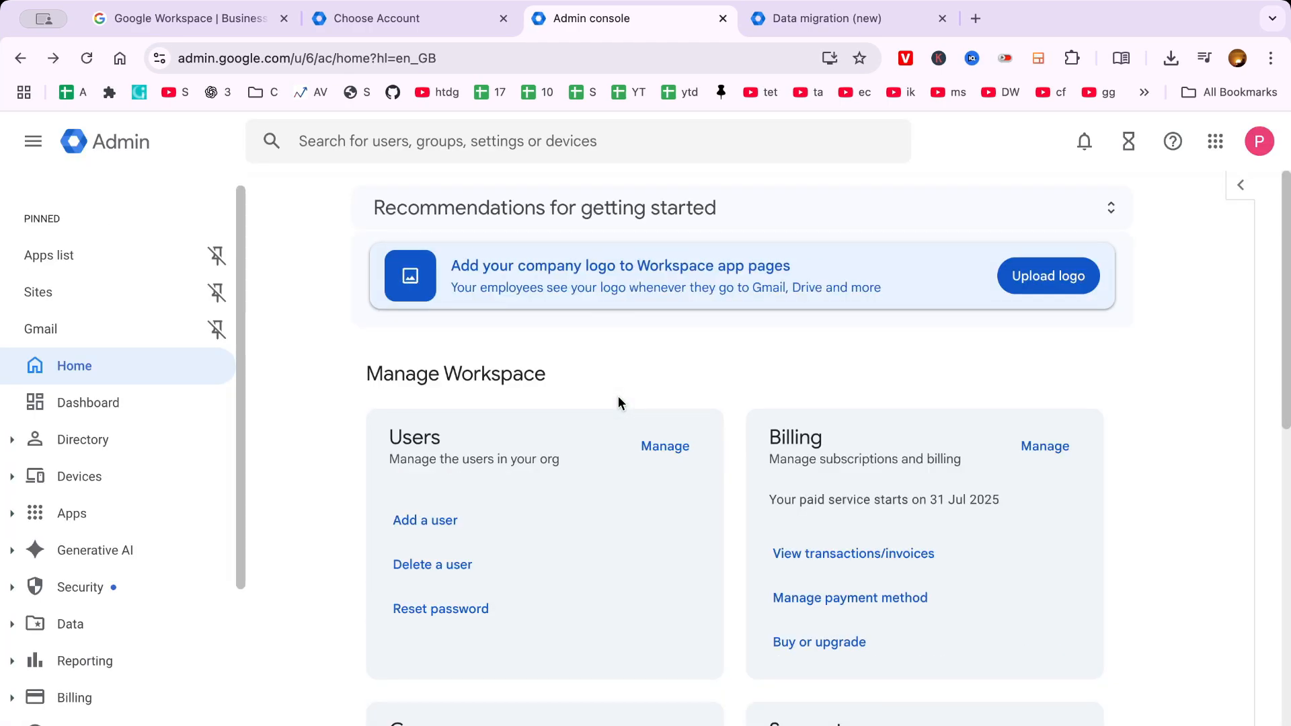
{"action": "mouse_move", "coordinate": [427, 379]}
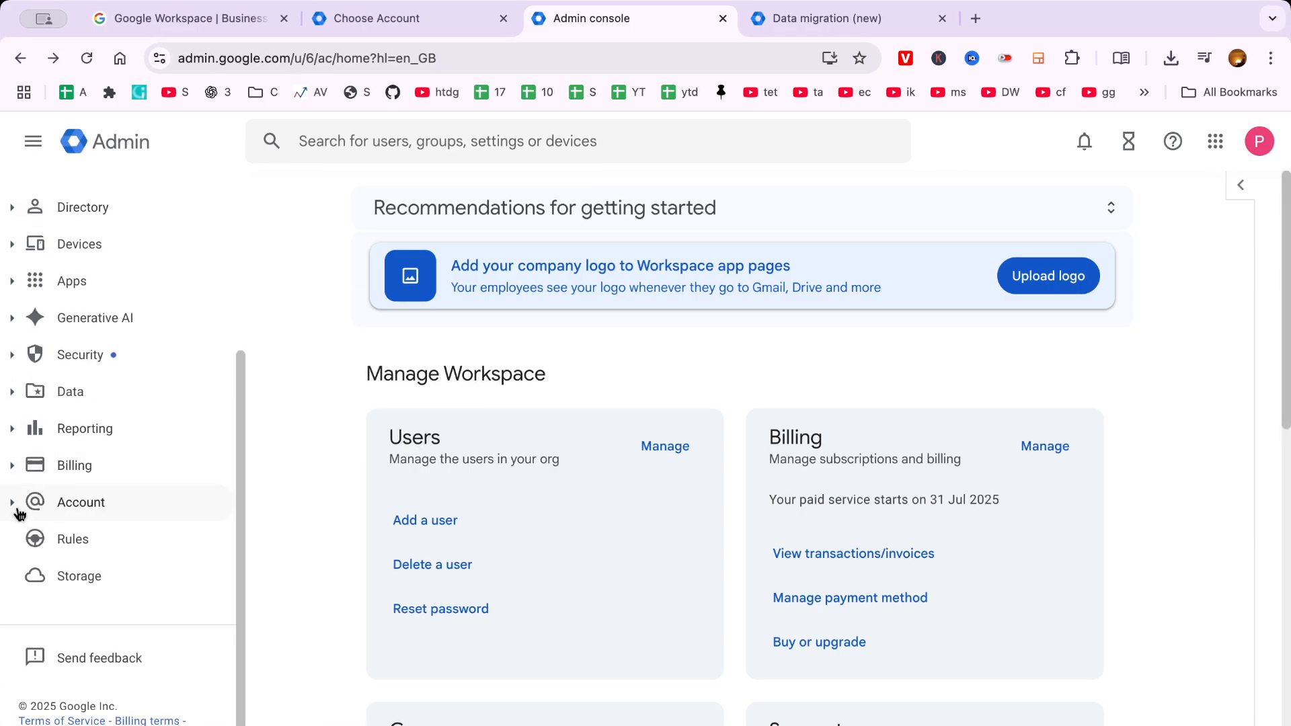
Step: Reach Manage domains via Account > Domains in the Admin console sidebar
{"action": "left_click", "coordinate": [80, 501]}
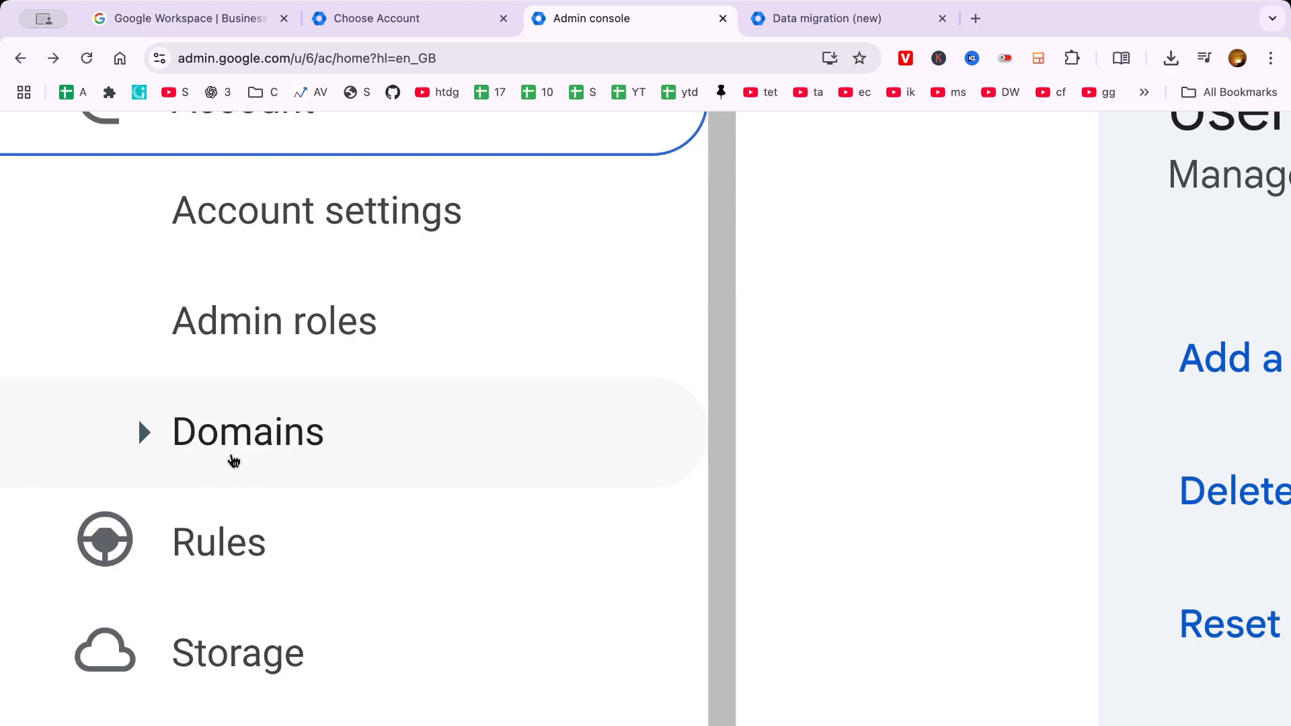
{"action": "left_click", "coordinate": [247, 432]}
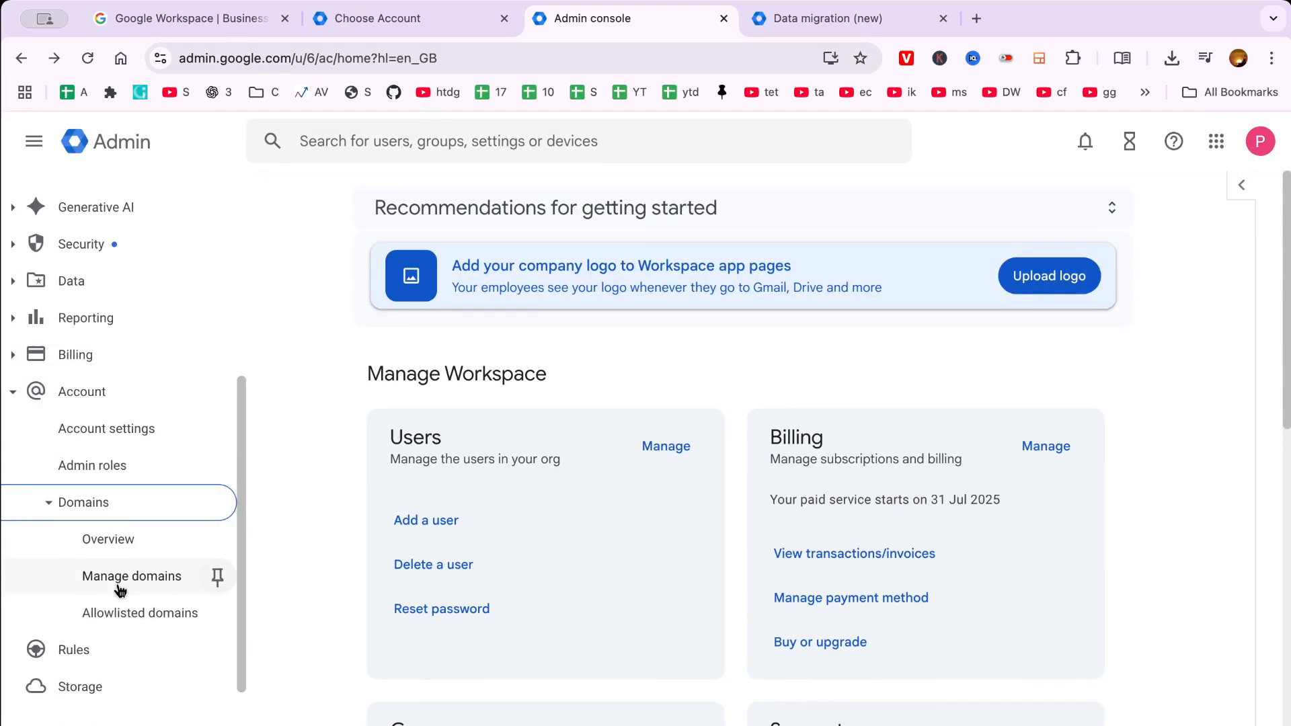
{"action": "left_click", "coordinate": [132, 575]}
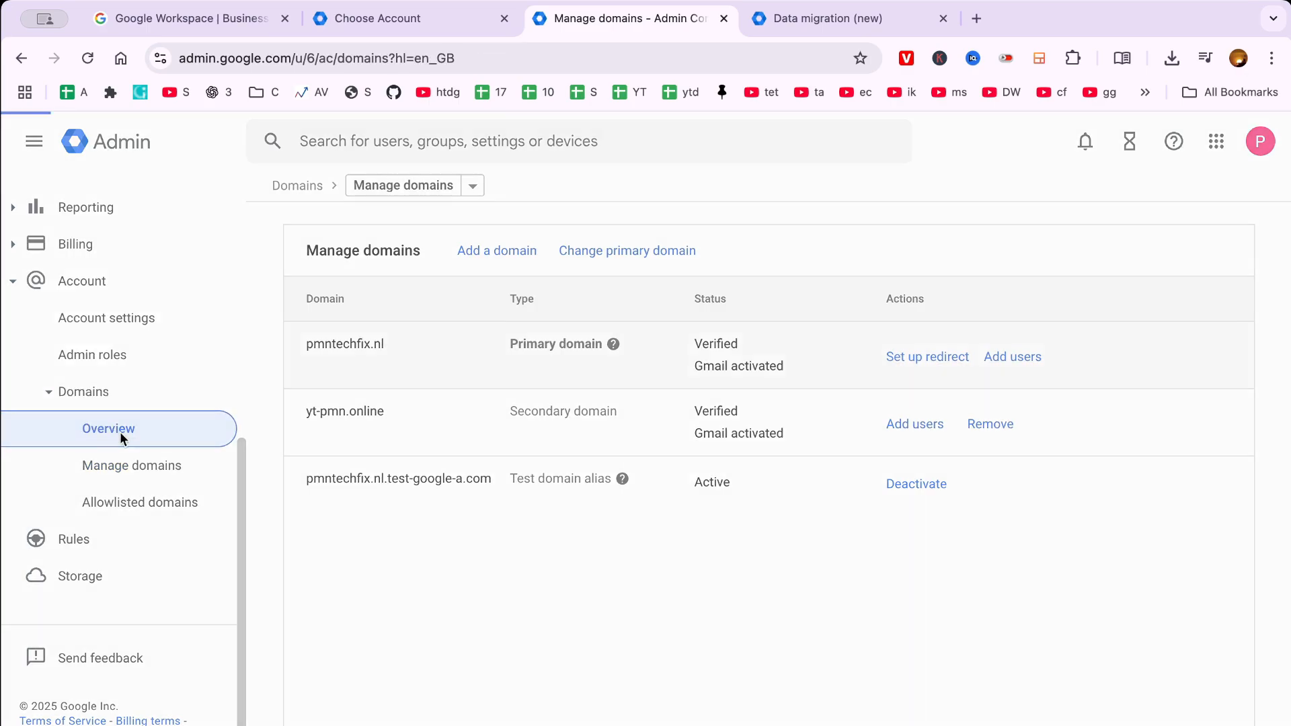
{"action": "left_click", "coordinate": [107, 427]}
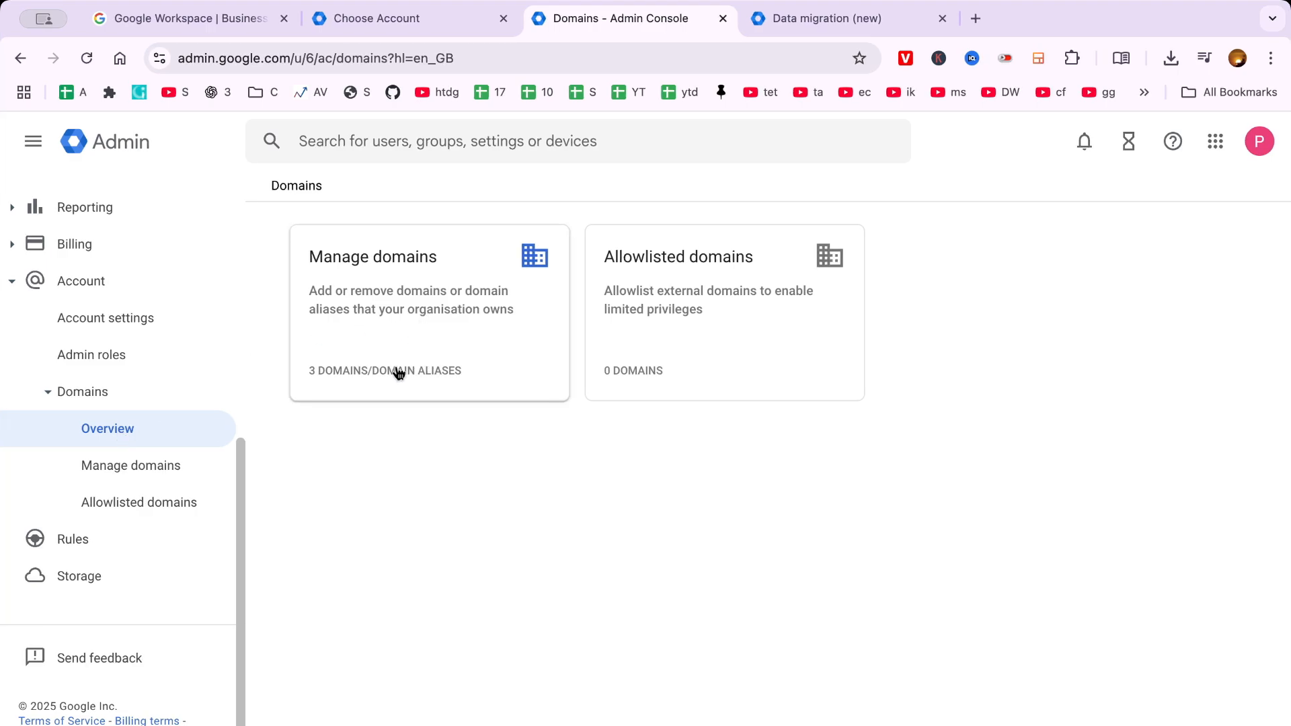
{"action": "mouse_move", "coordinate": [402, 327]}
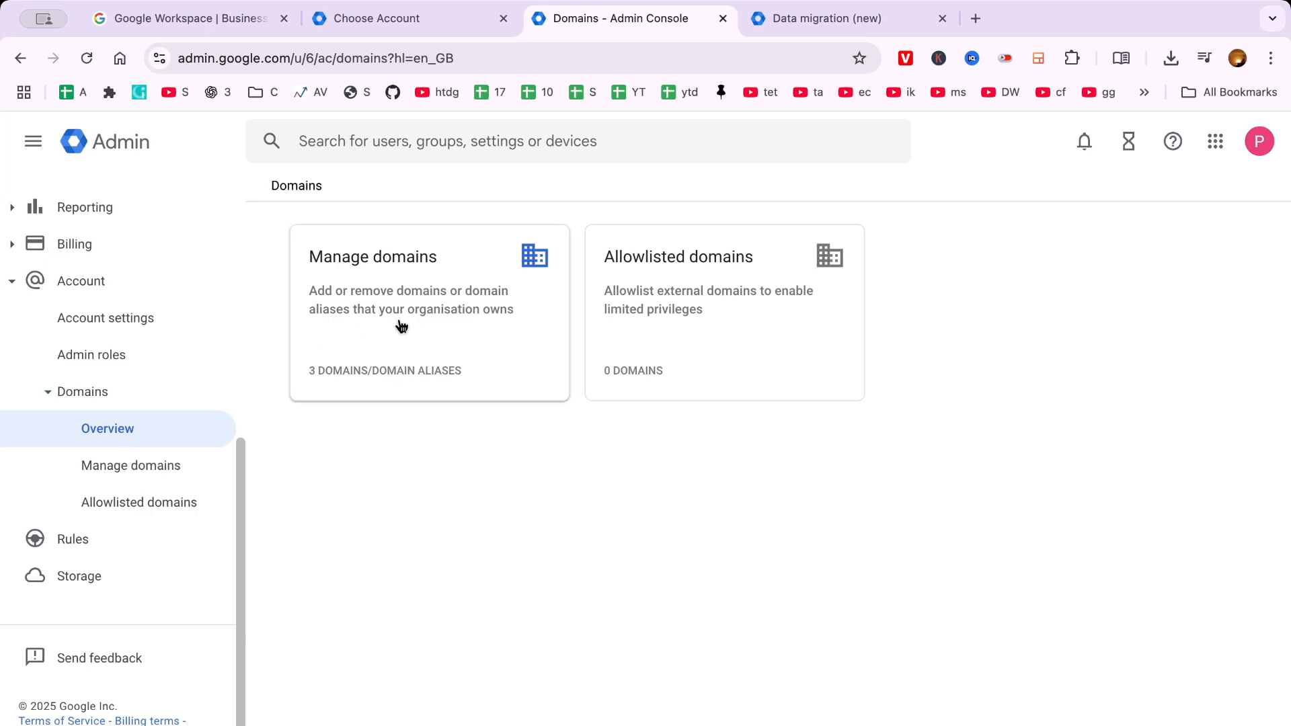
{"action": "left_click", "coordinate": [372, 256]}
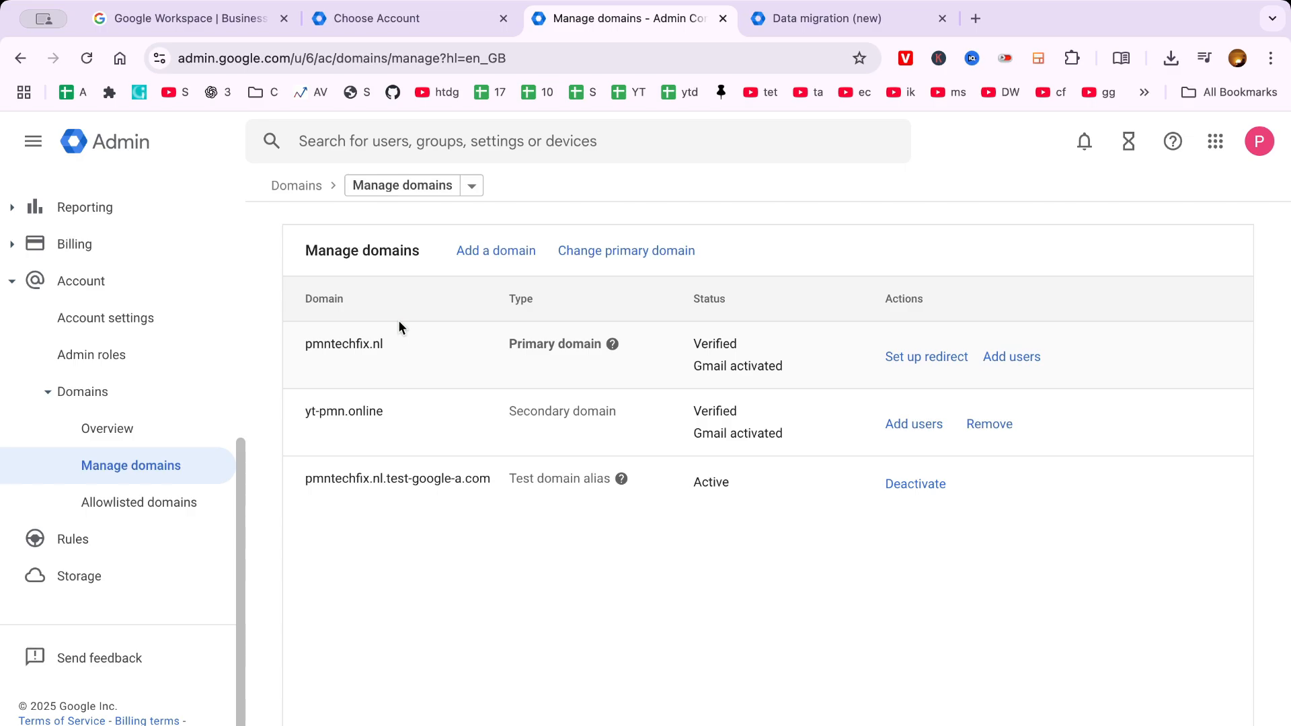
{"action": "mouse_move", "coordinate": [948, 670]}
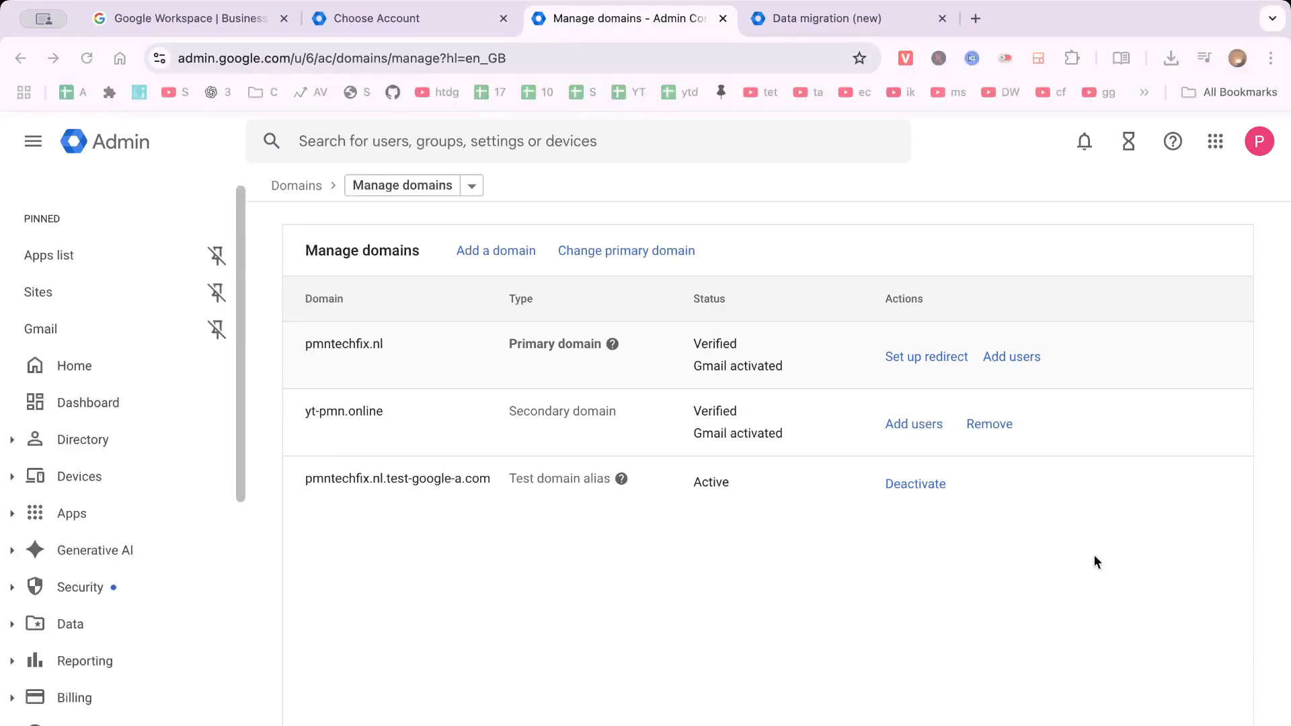
{"action": "left_click", "coordinate": [626, 250]}
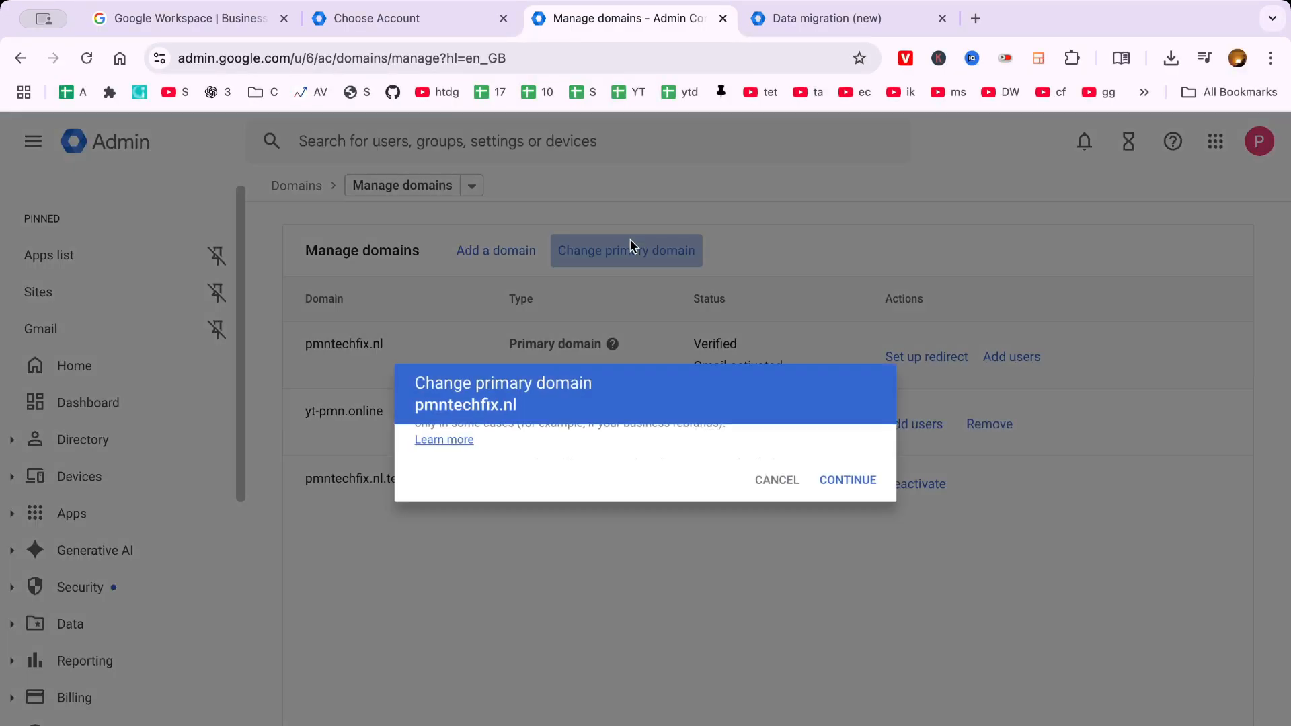
{"action": "left_click", "coordinate": [846, 480]}
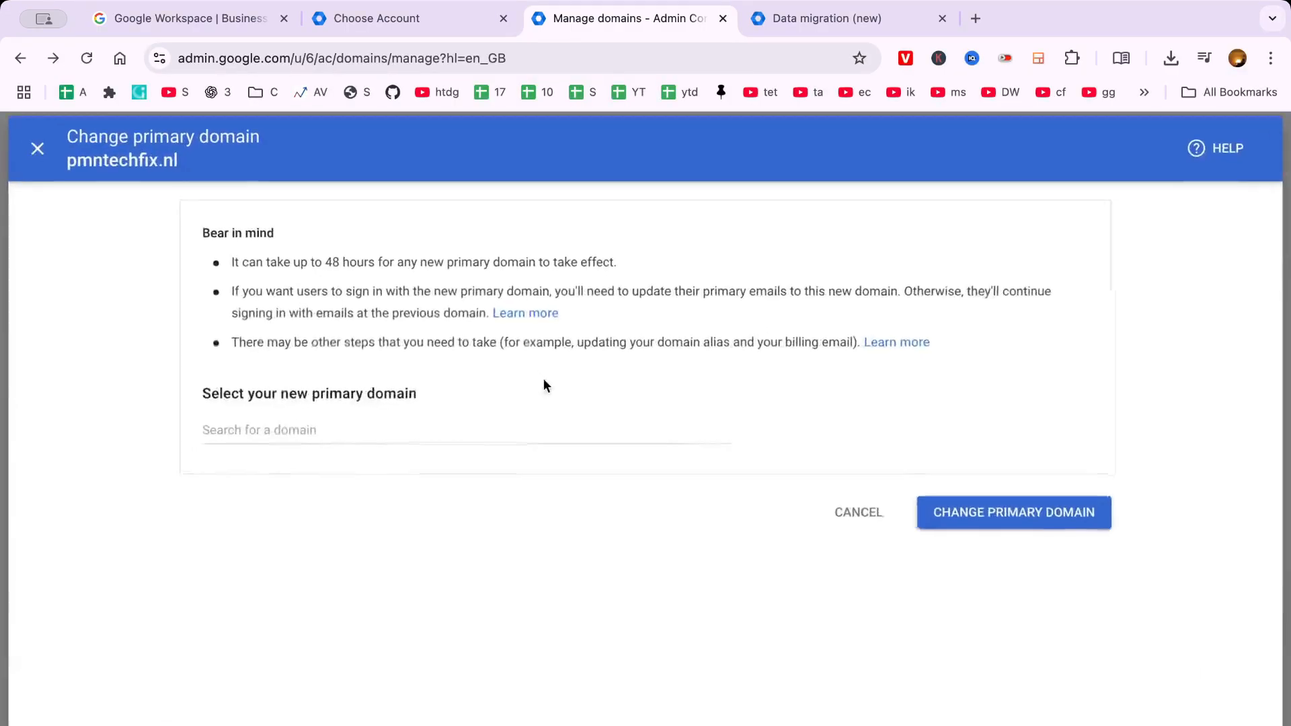
{"action": "type", "text": "www.yt-pmn.online"}
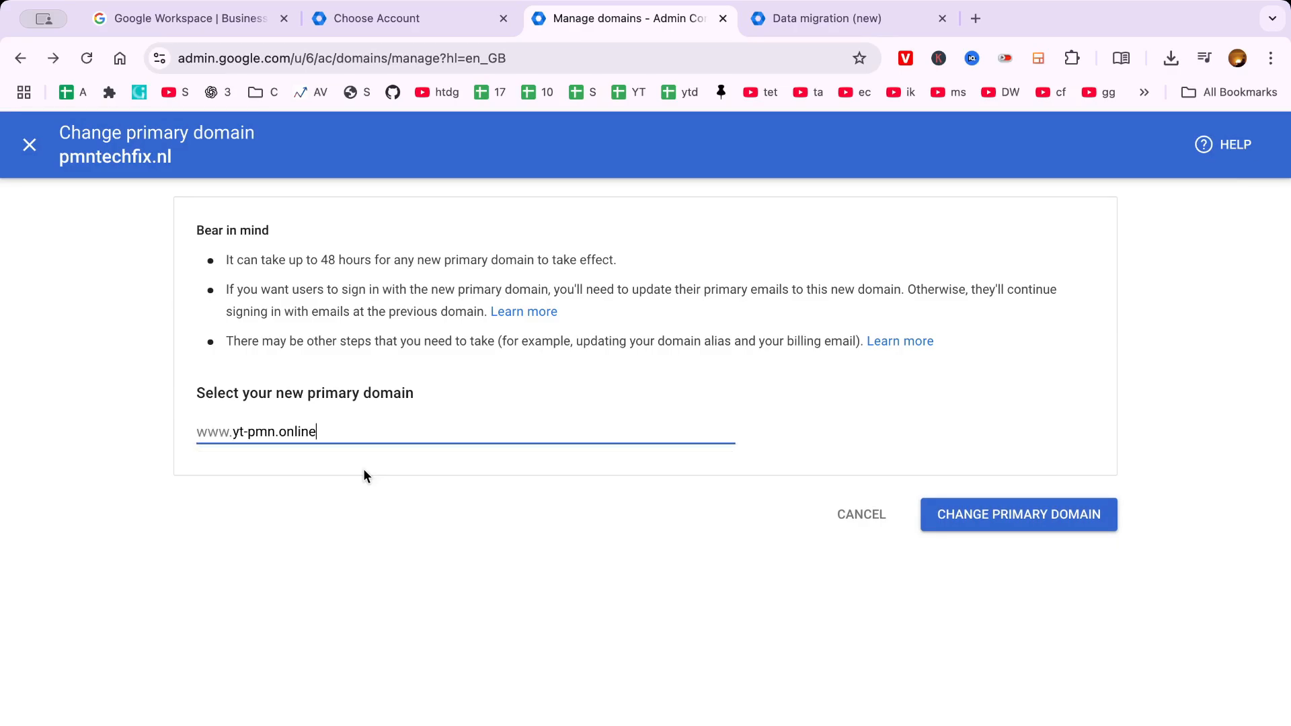
{"action": "left_click", "coordinate": [1018, 514]}
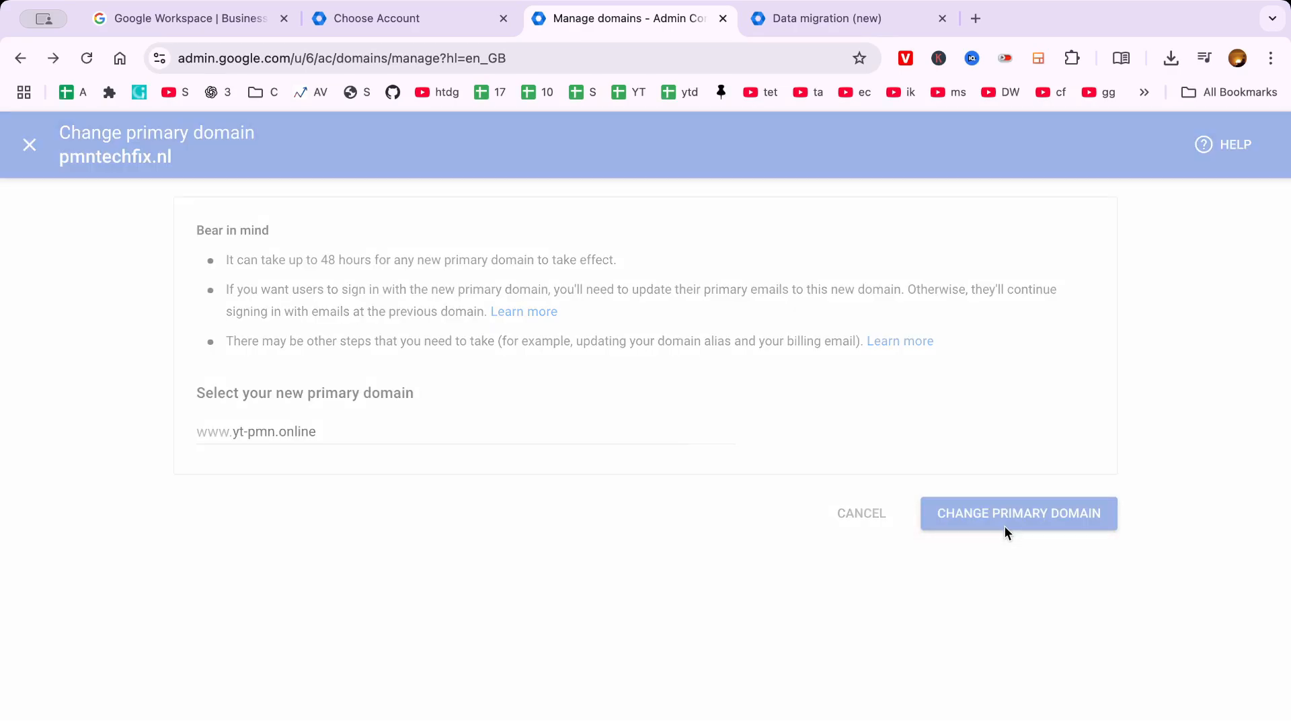
{"action": "left_click", "coordinate": [1017, 512]}
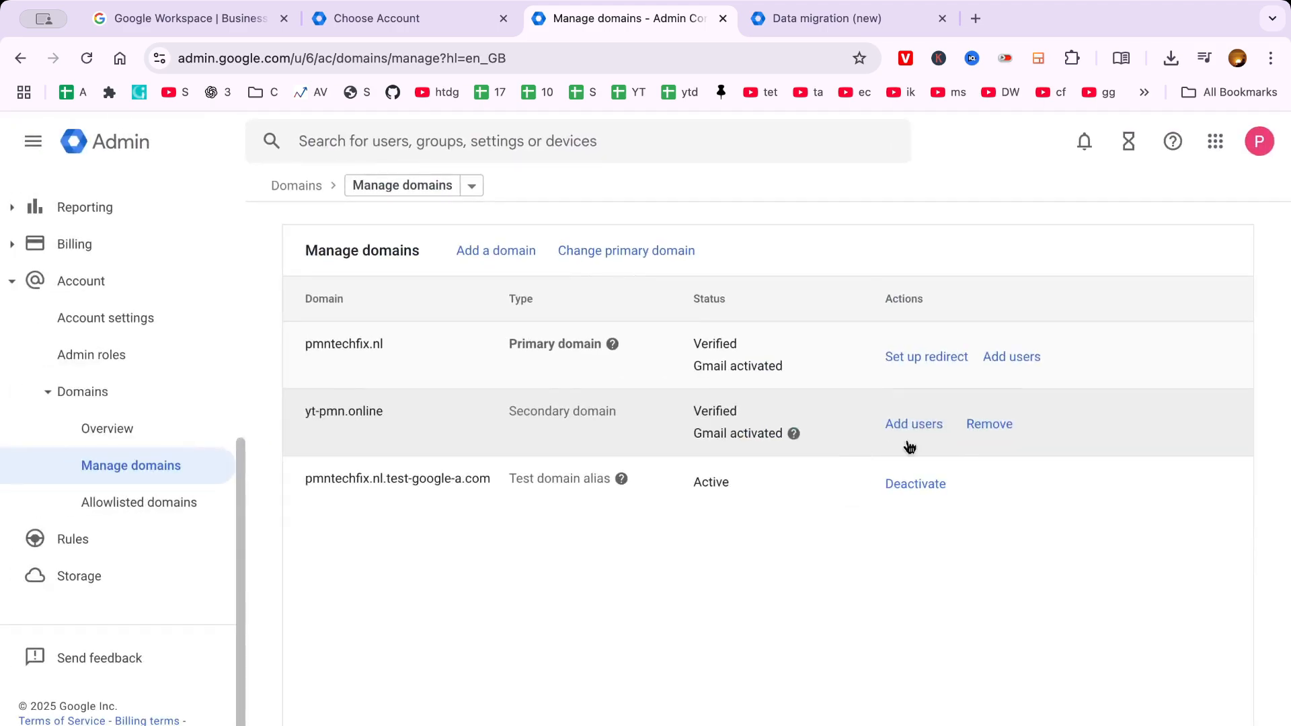
Step: Start removing the secondary domain yt-pmn.online, bringing up its Remove domain warning
{"action": "left_click", "coordinate": [988, 423]}
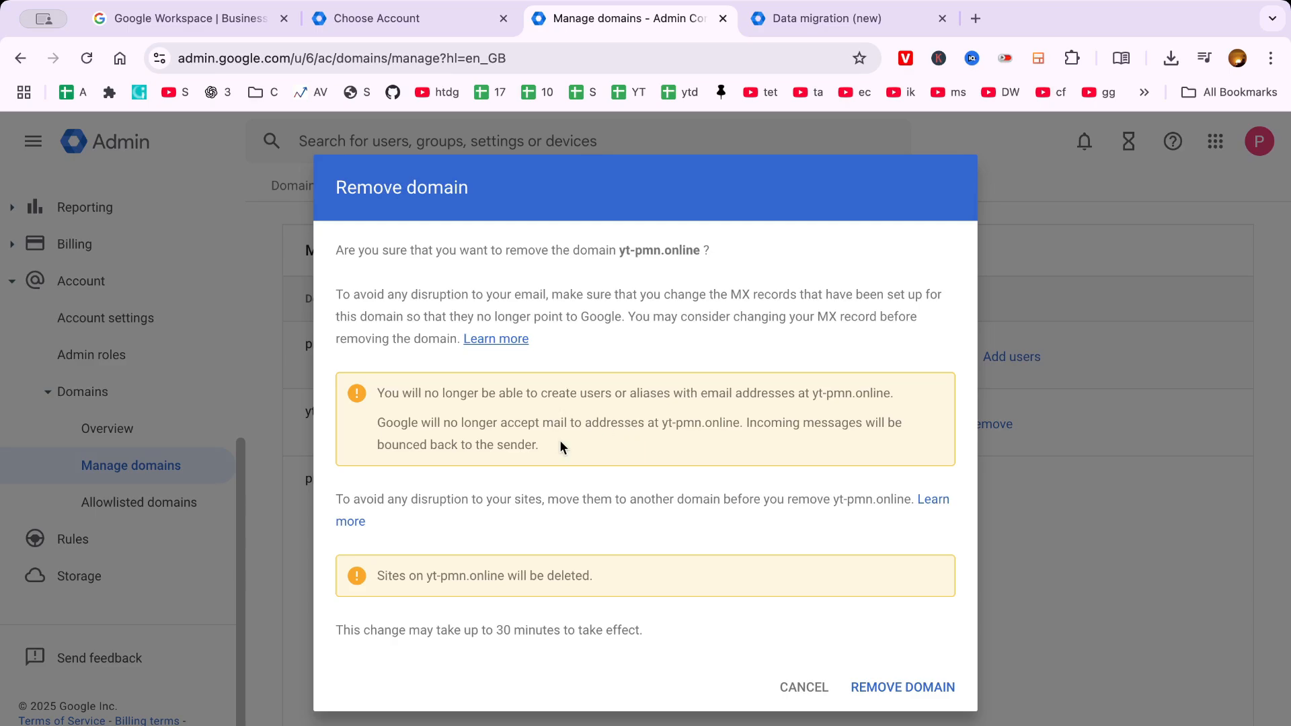
{"action": "mouse_move", "coordinate": [512, 598]}
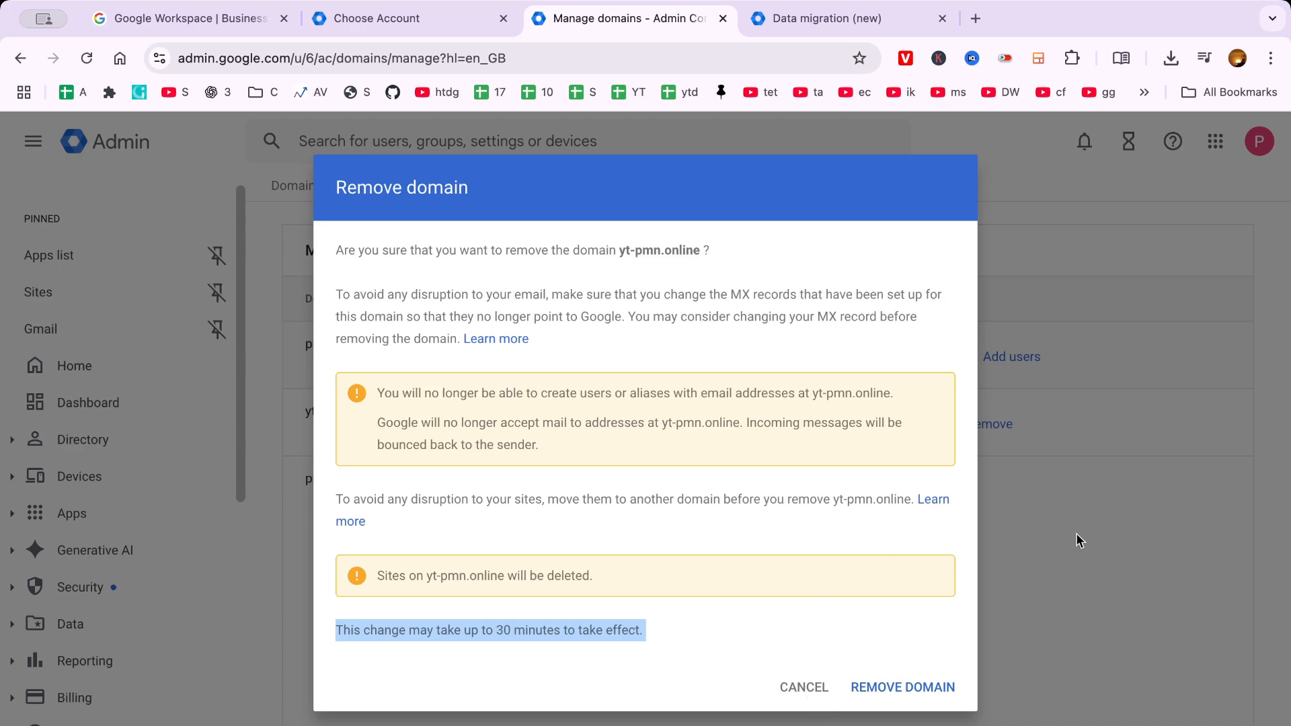
{"action": "mouse_move", "coordinate": [1140, 487]}
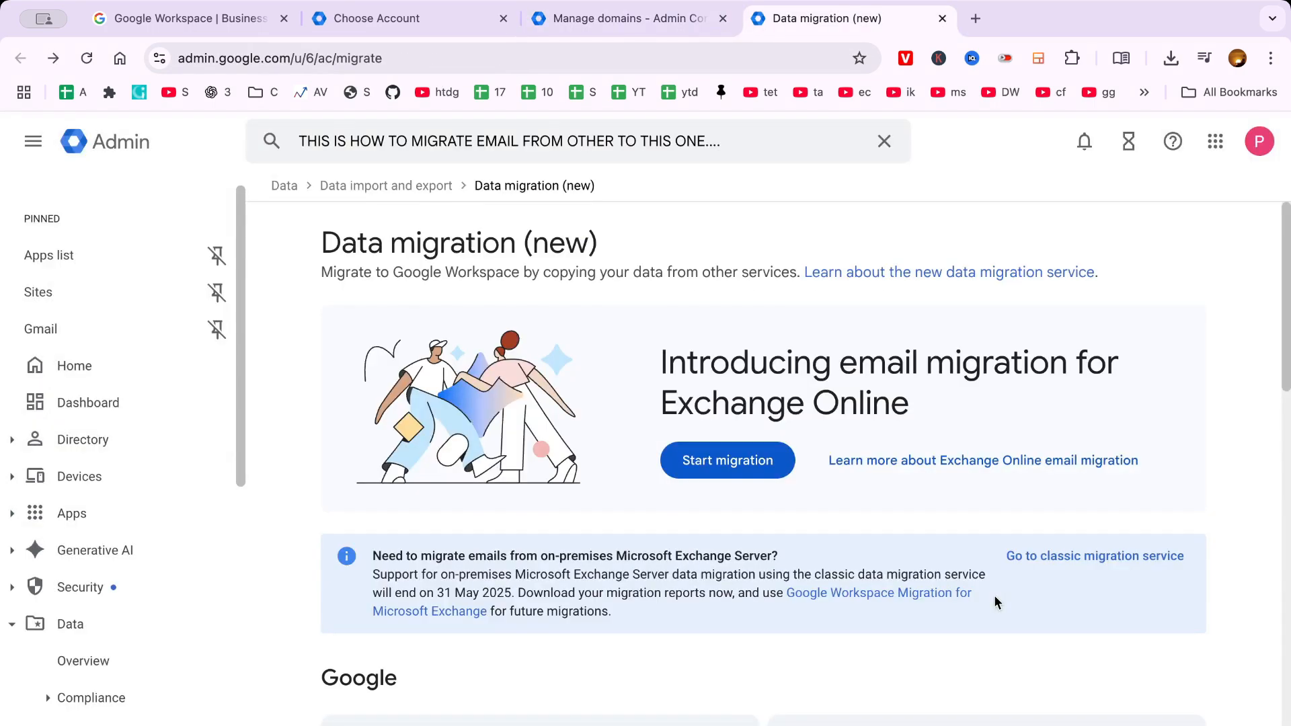
Step: Return to the workspace.google.com homepage in its browser tab
{"action": "left_click", "coordinate": [376, 17]}
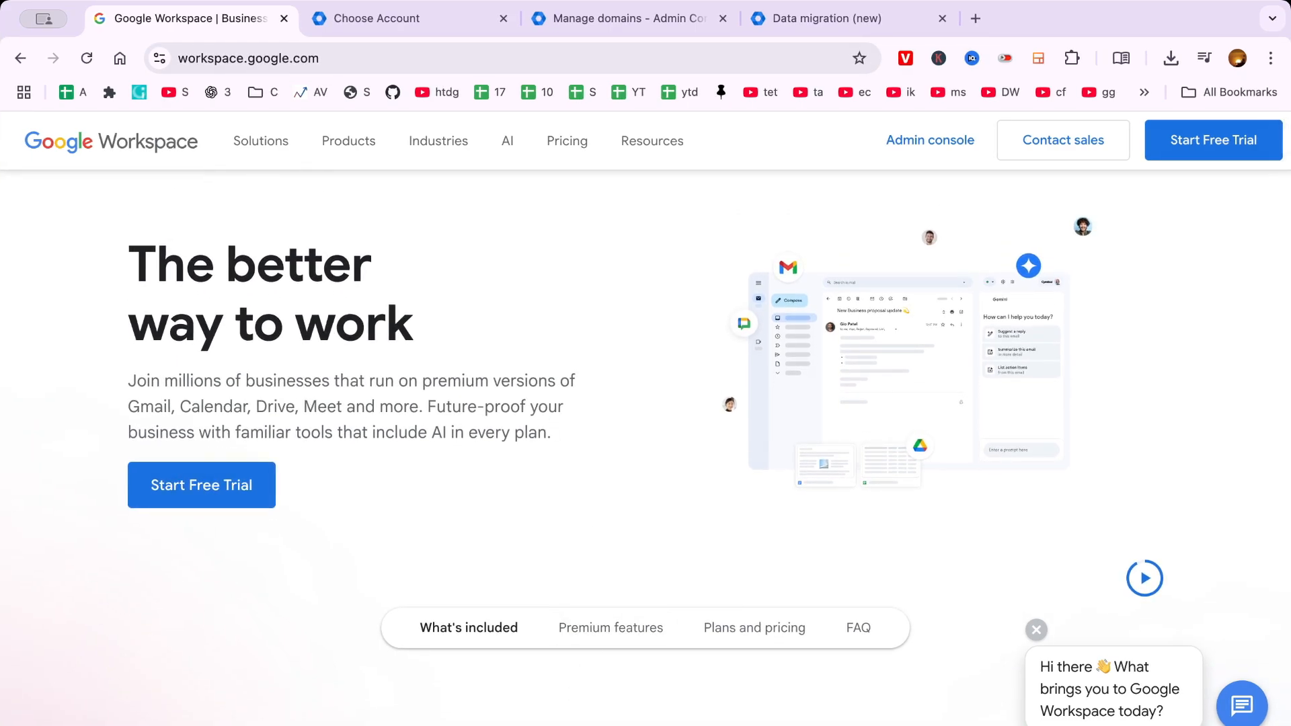
{"action": "mouse_move", "coordinate": [1117, 566]}
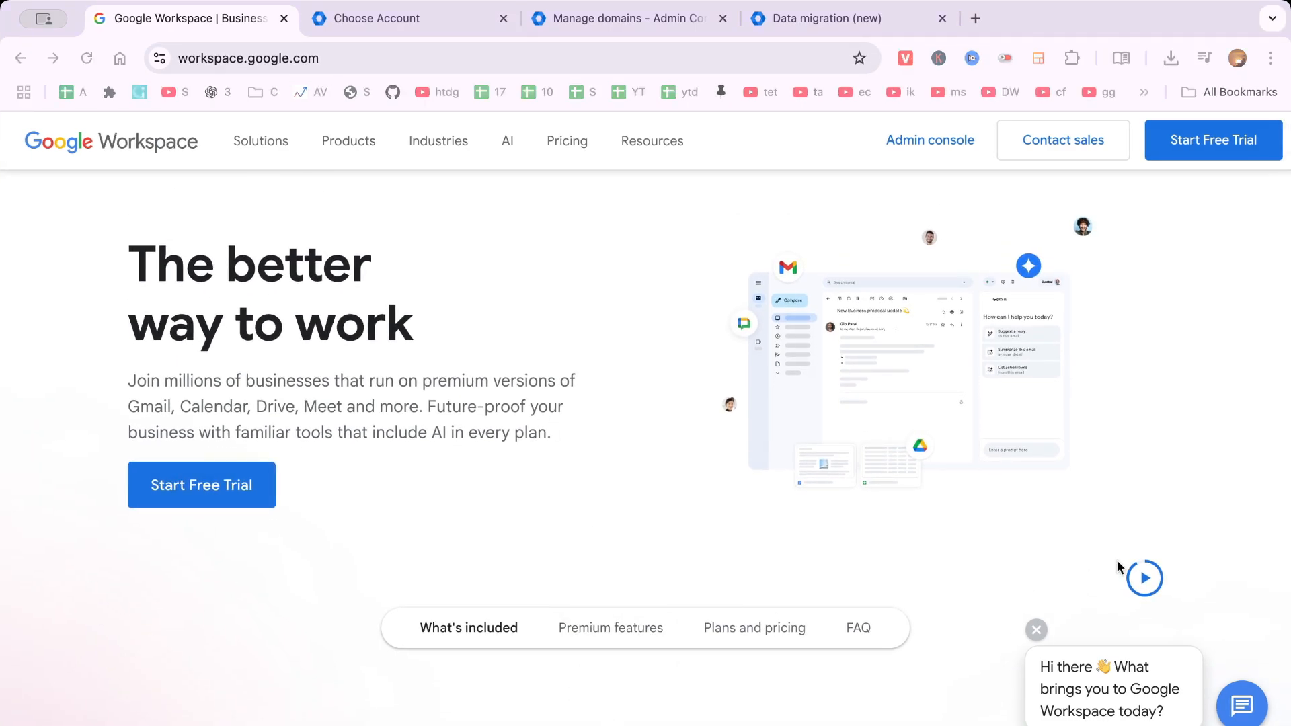